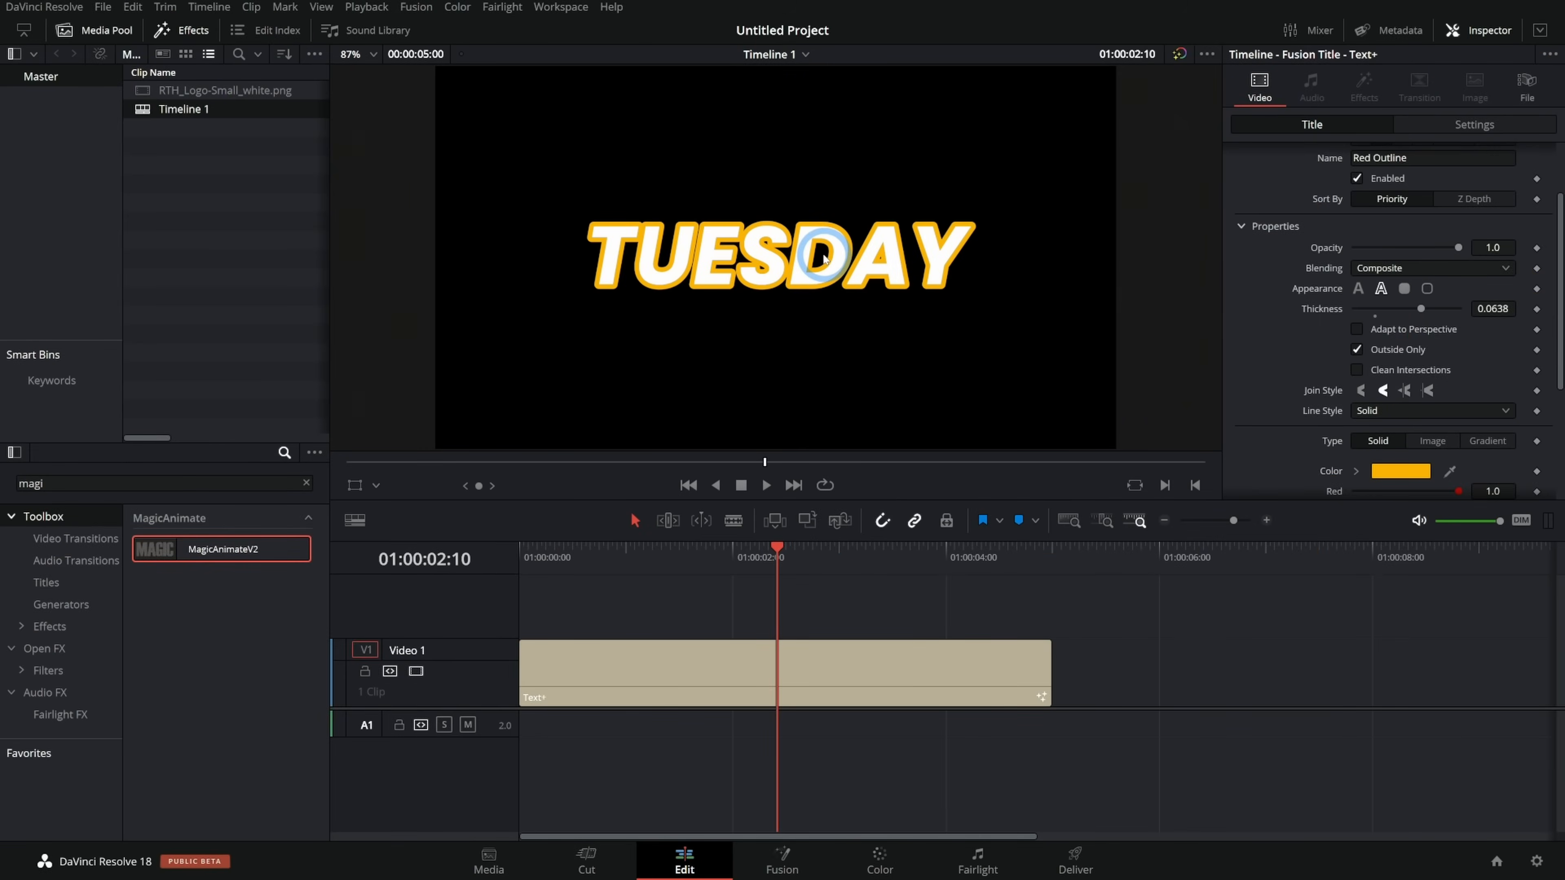
Drop MagicAnimateV2 onto the TUESDAY Text+ clip and scrub back toward its start
left_click_drag(779, 547, 747, 547)
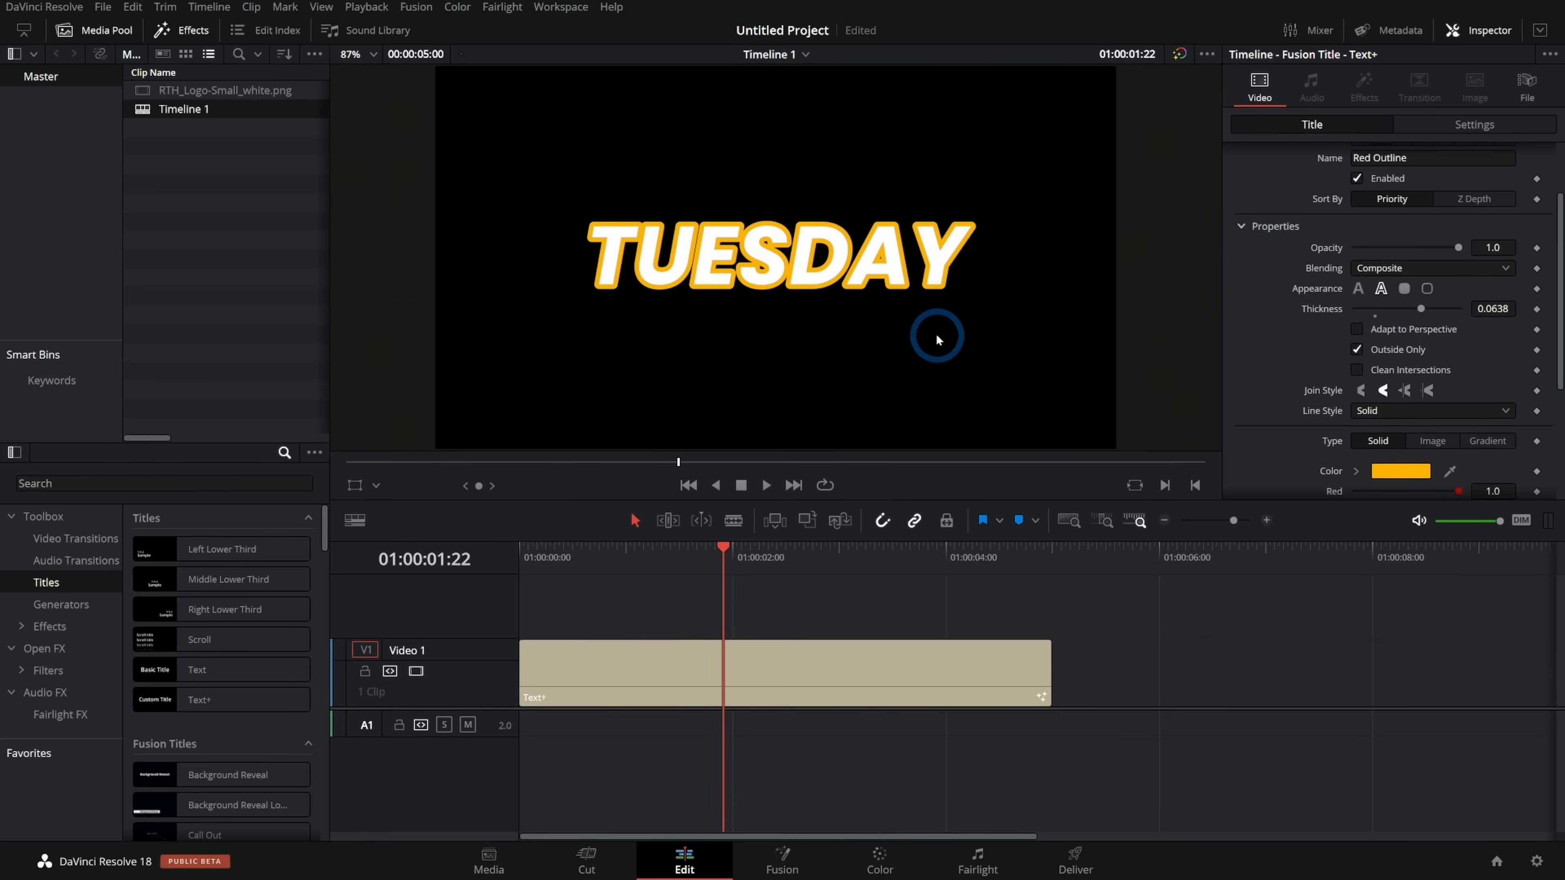
mouse_move(700, 563)
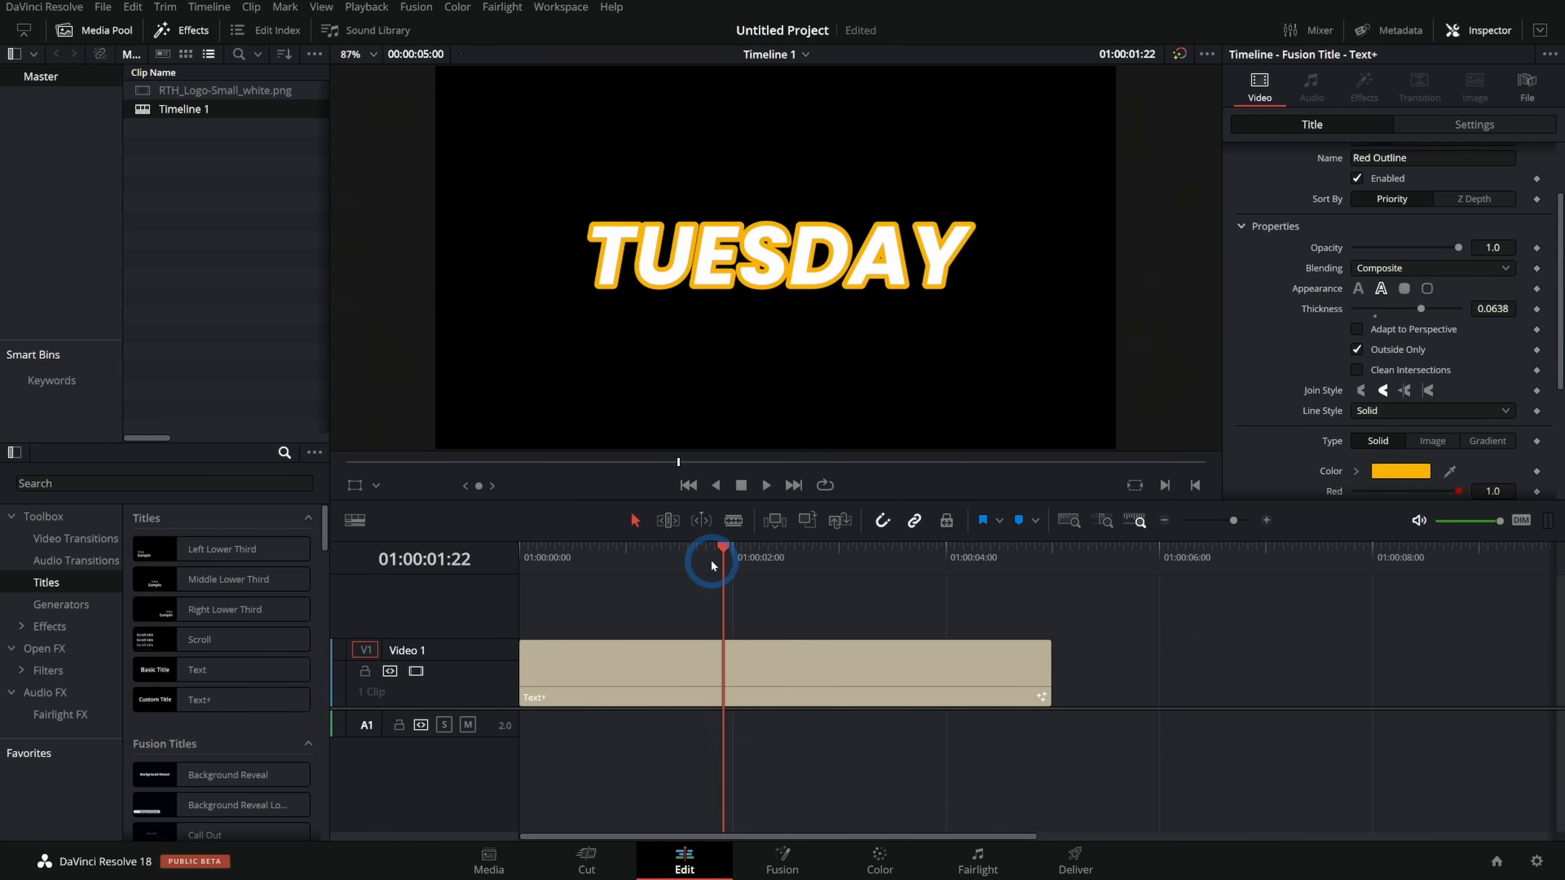
left_click_drag(714, 565, 609, 565)
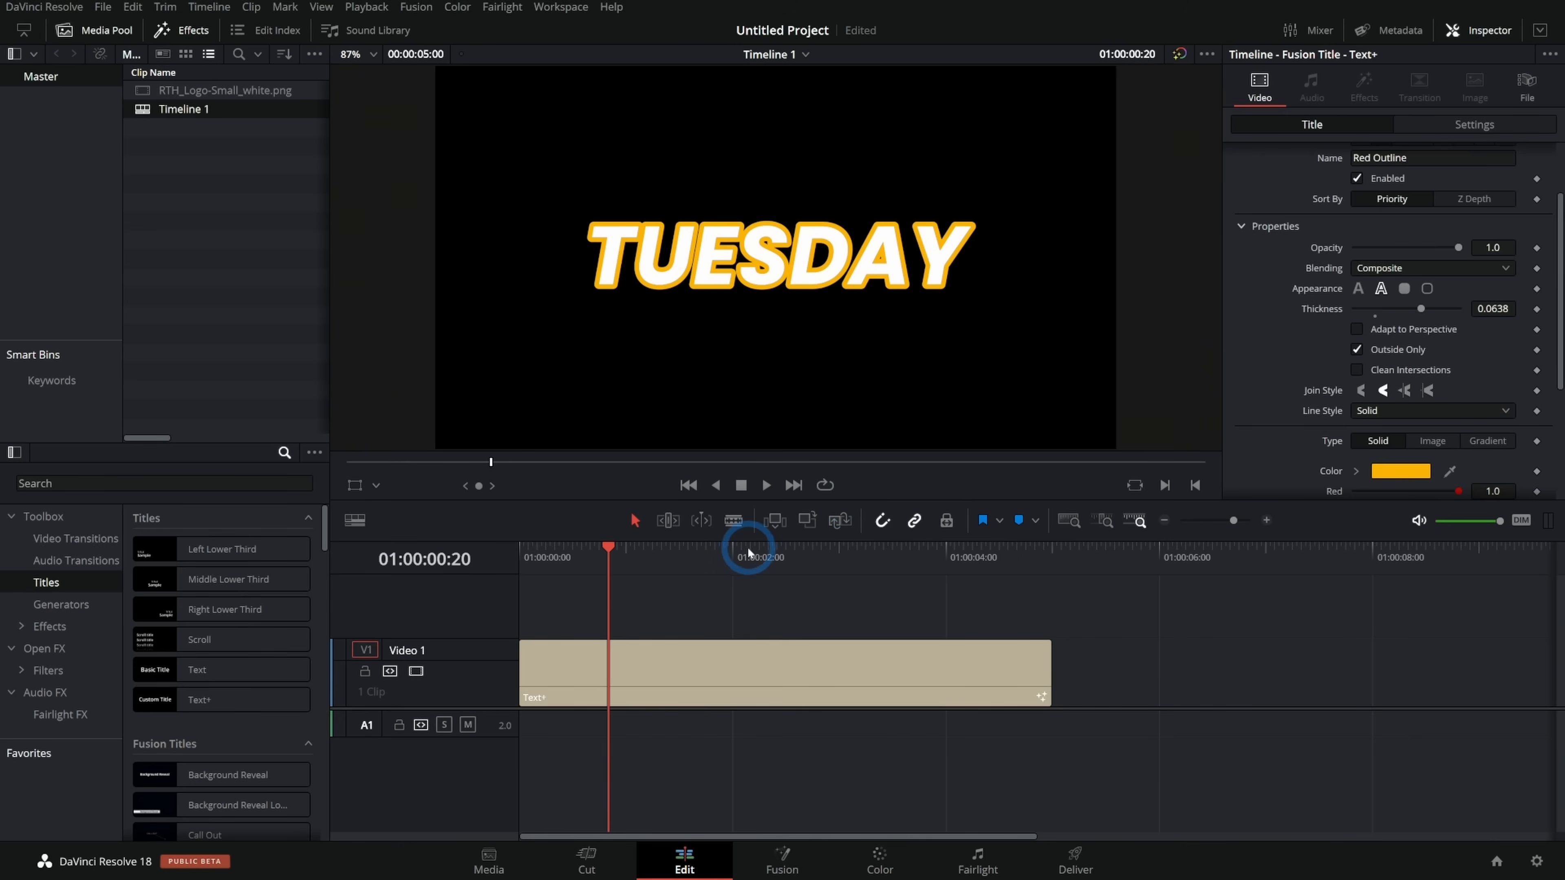
Filter the Effects library with the search term 'magi'
left_click(160, 484)
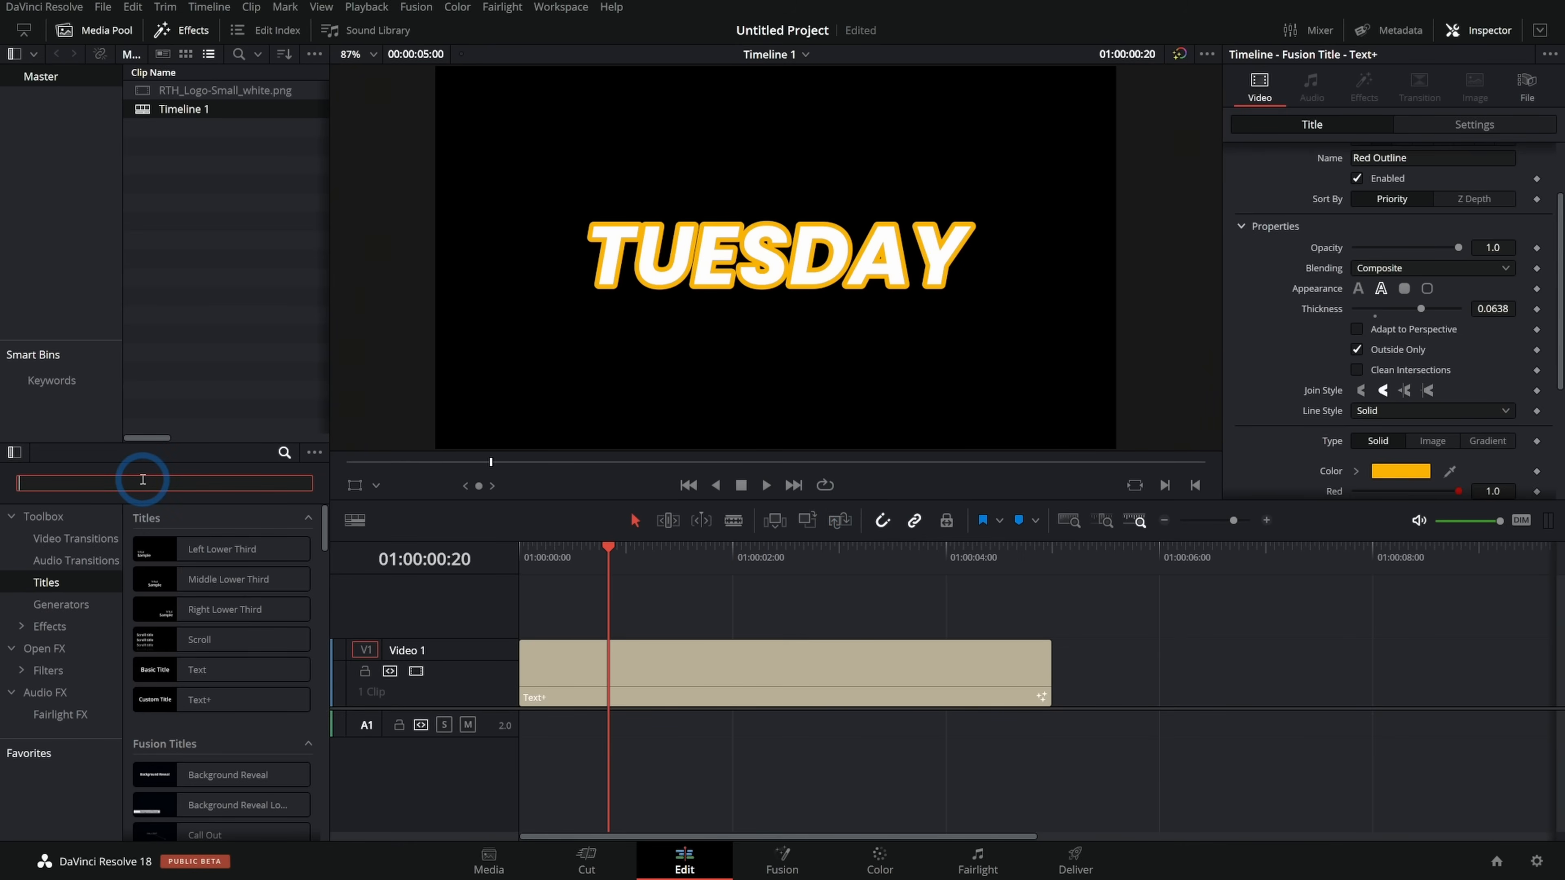
type("magi")
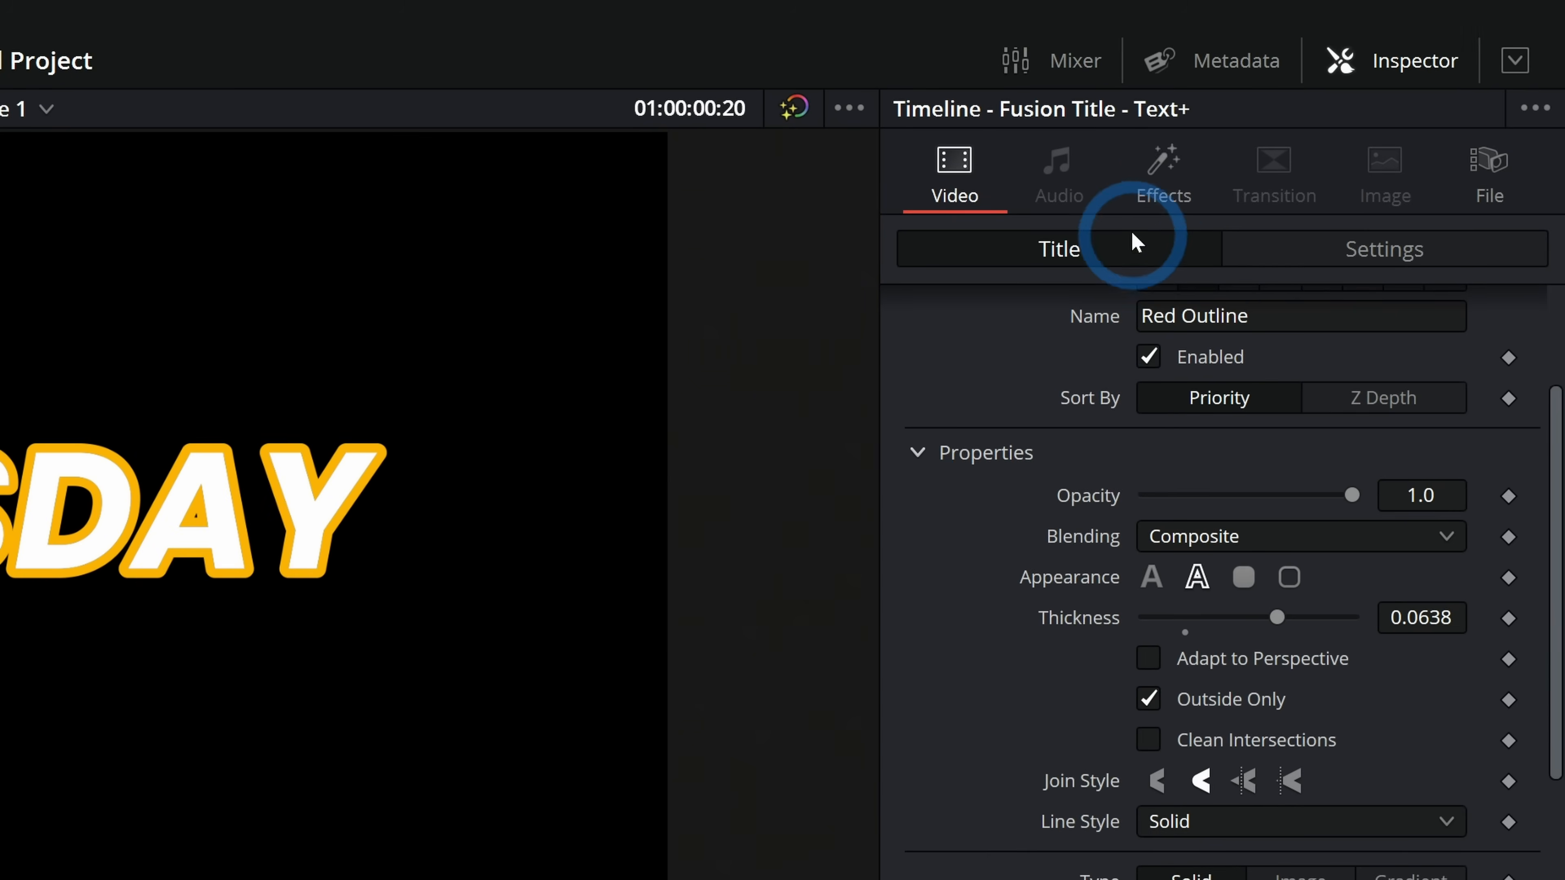
Show the clip's MagicAnimateV2 controls in the Inspector, revealing whip, zoom, spin and dissolve sections
left_click(1161, 172)
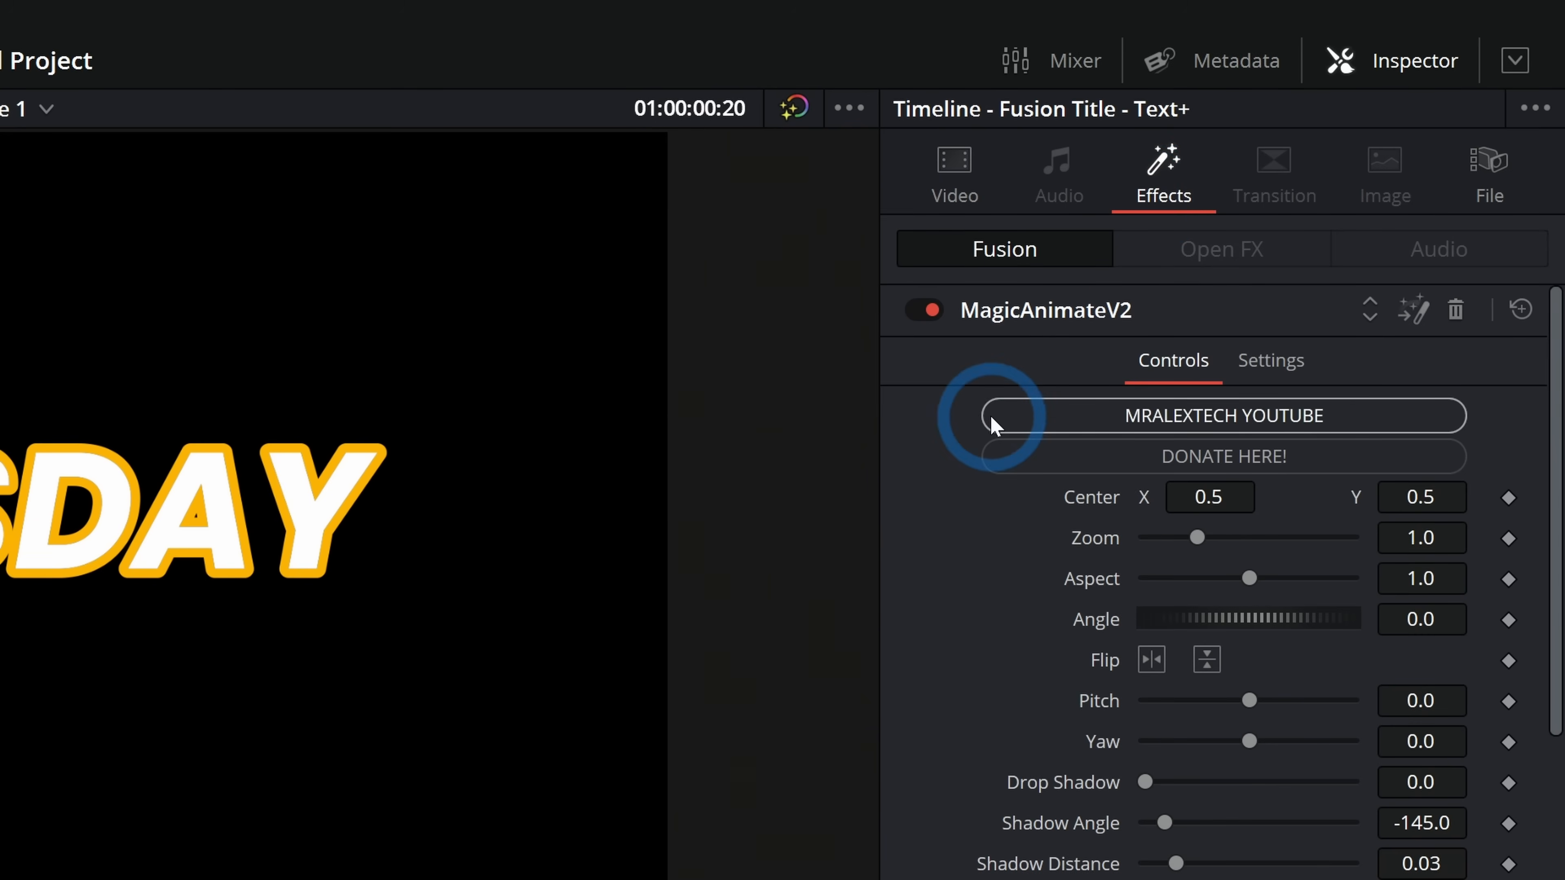
scroll("down", 3)
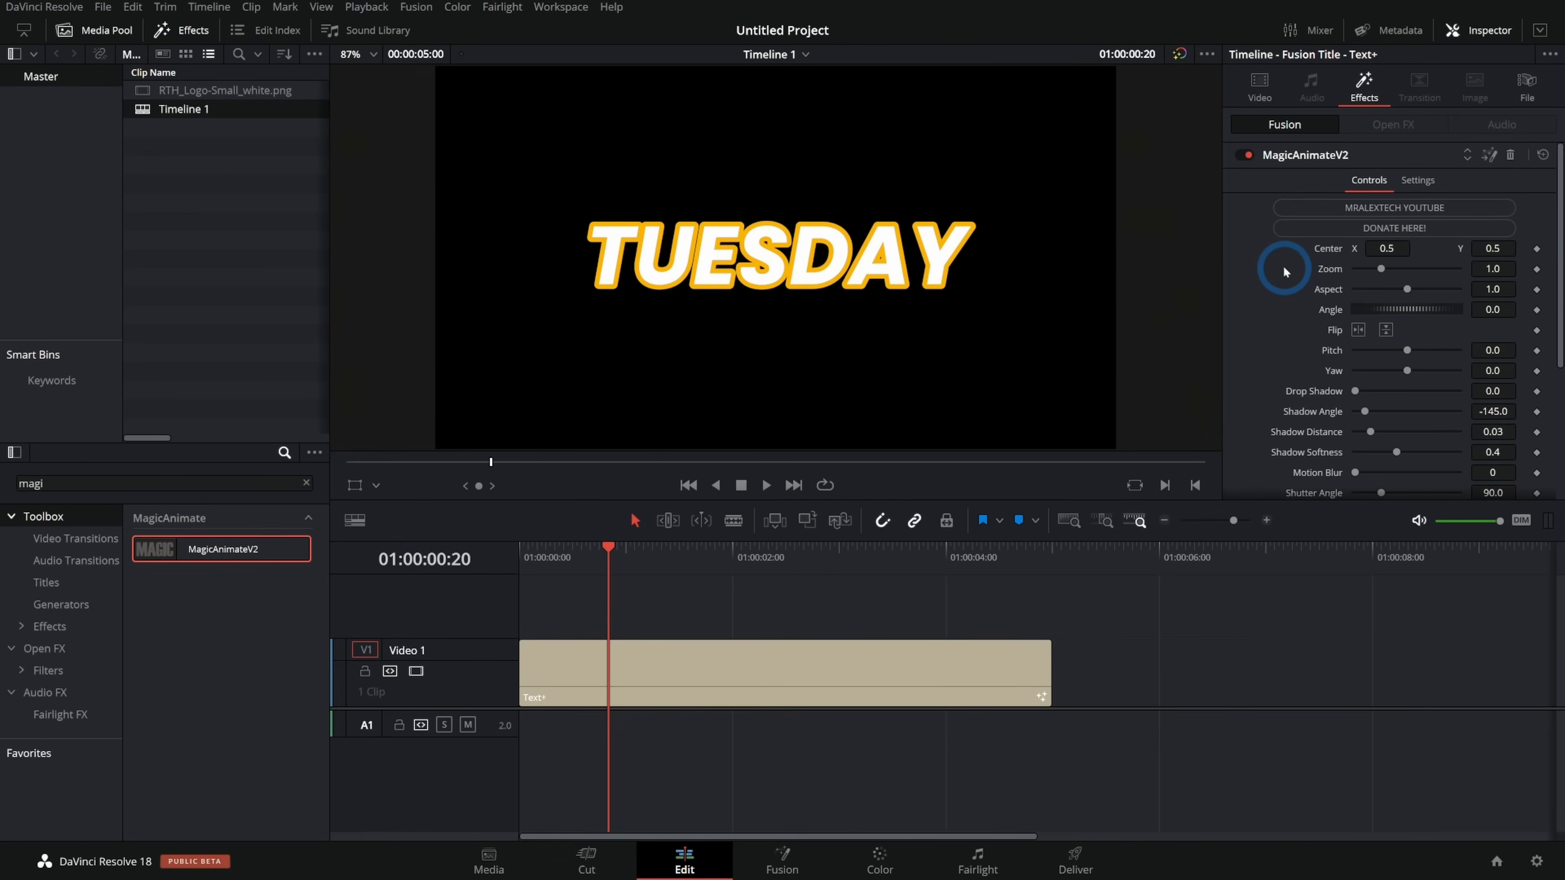
scroll("down", 3)
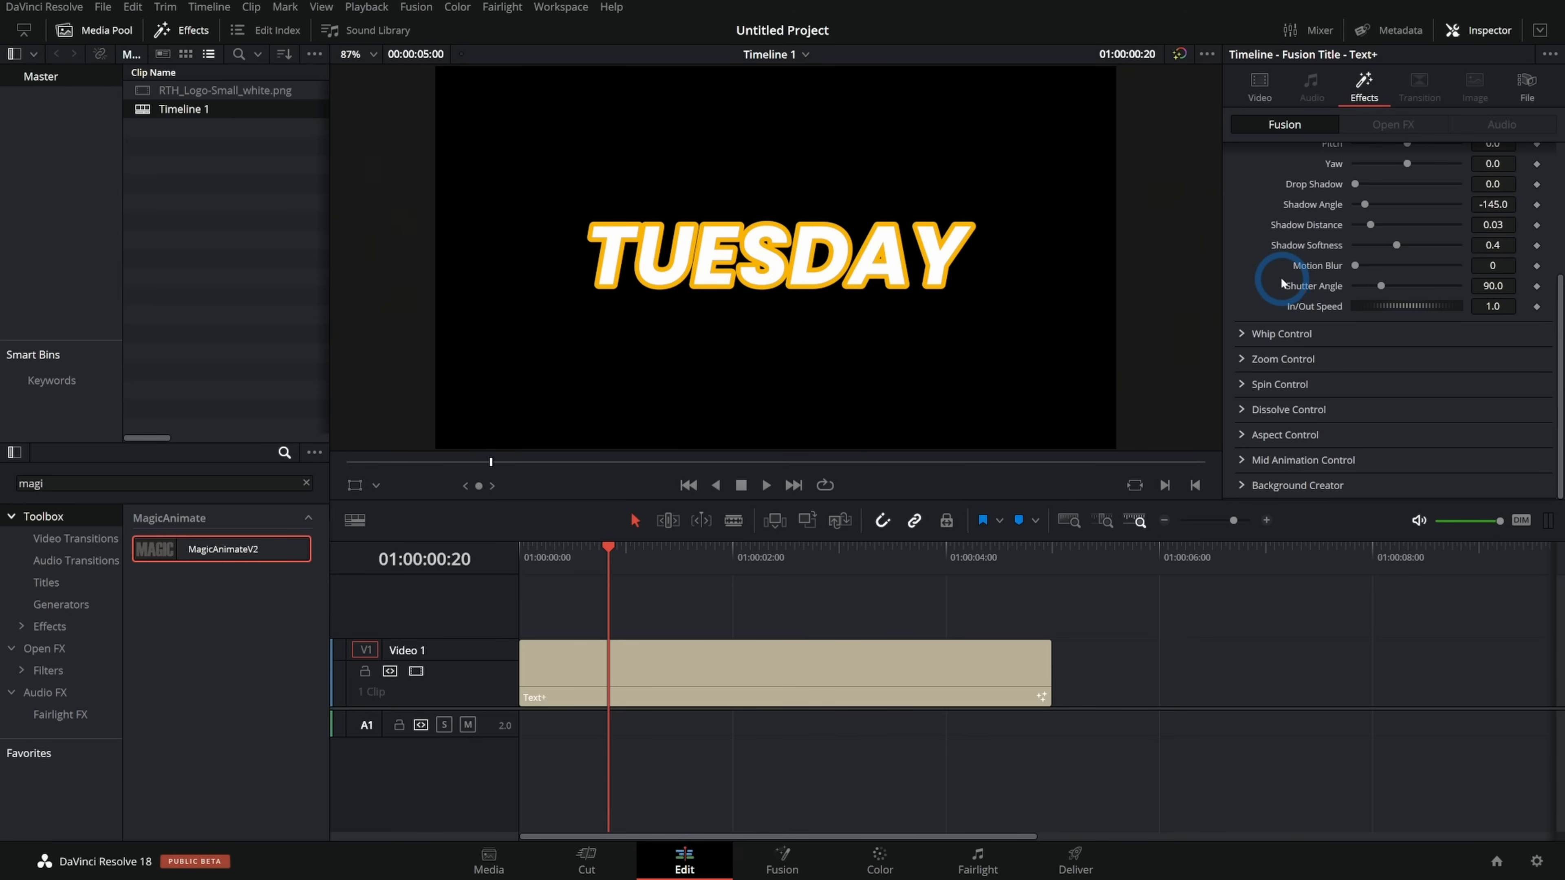
Reveal the Whip Control (out angle 180) and Spin Control (−360 in/out) settings and preview the animation
left_click(1242, 333)
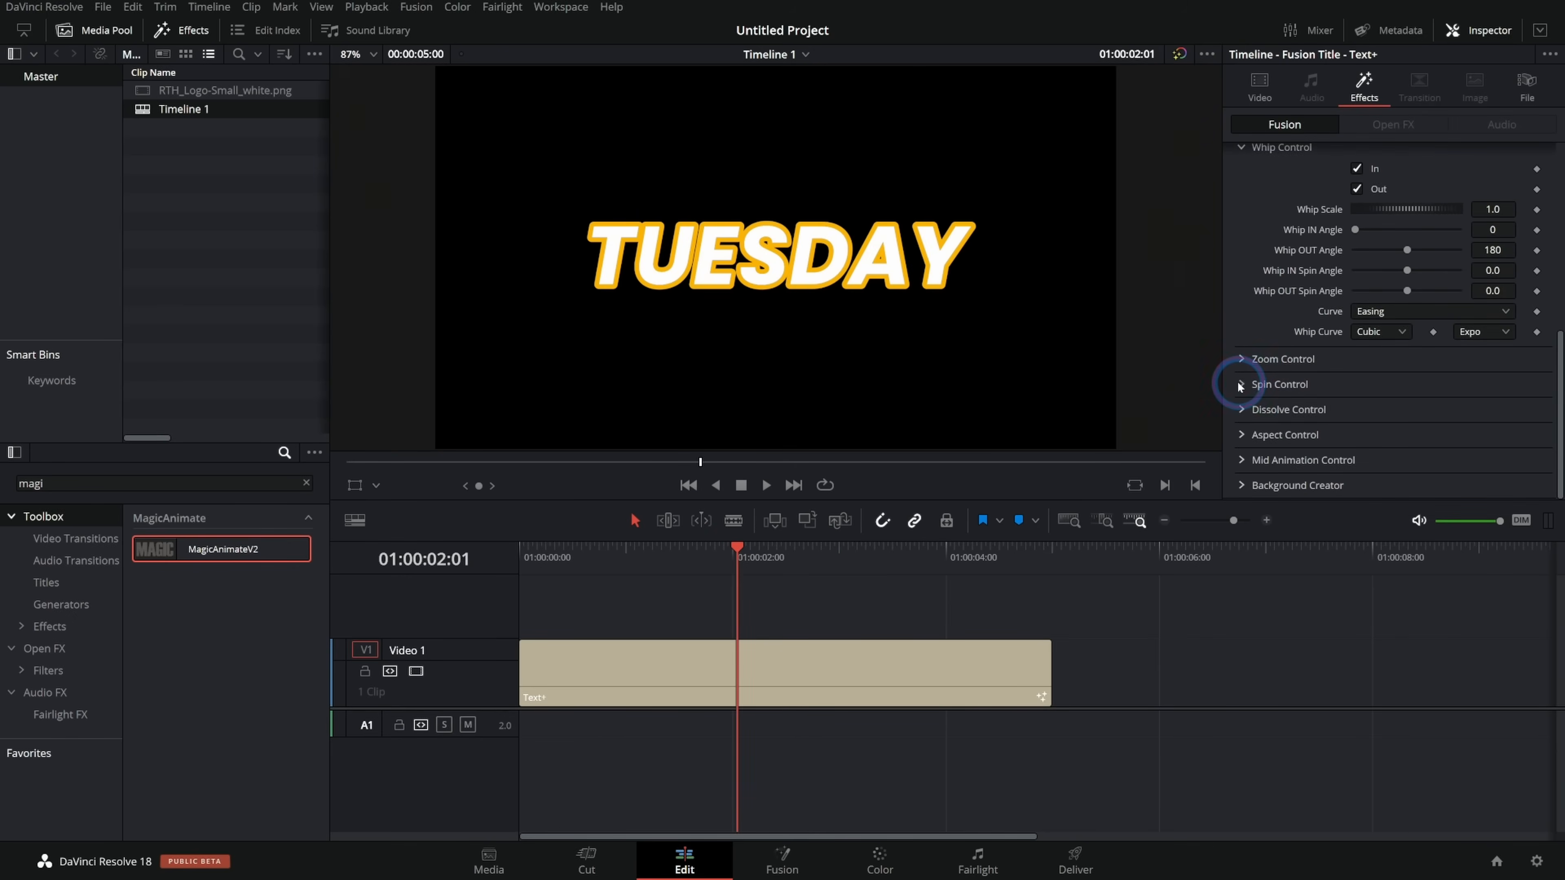
left_click(1240, 384)
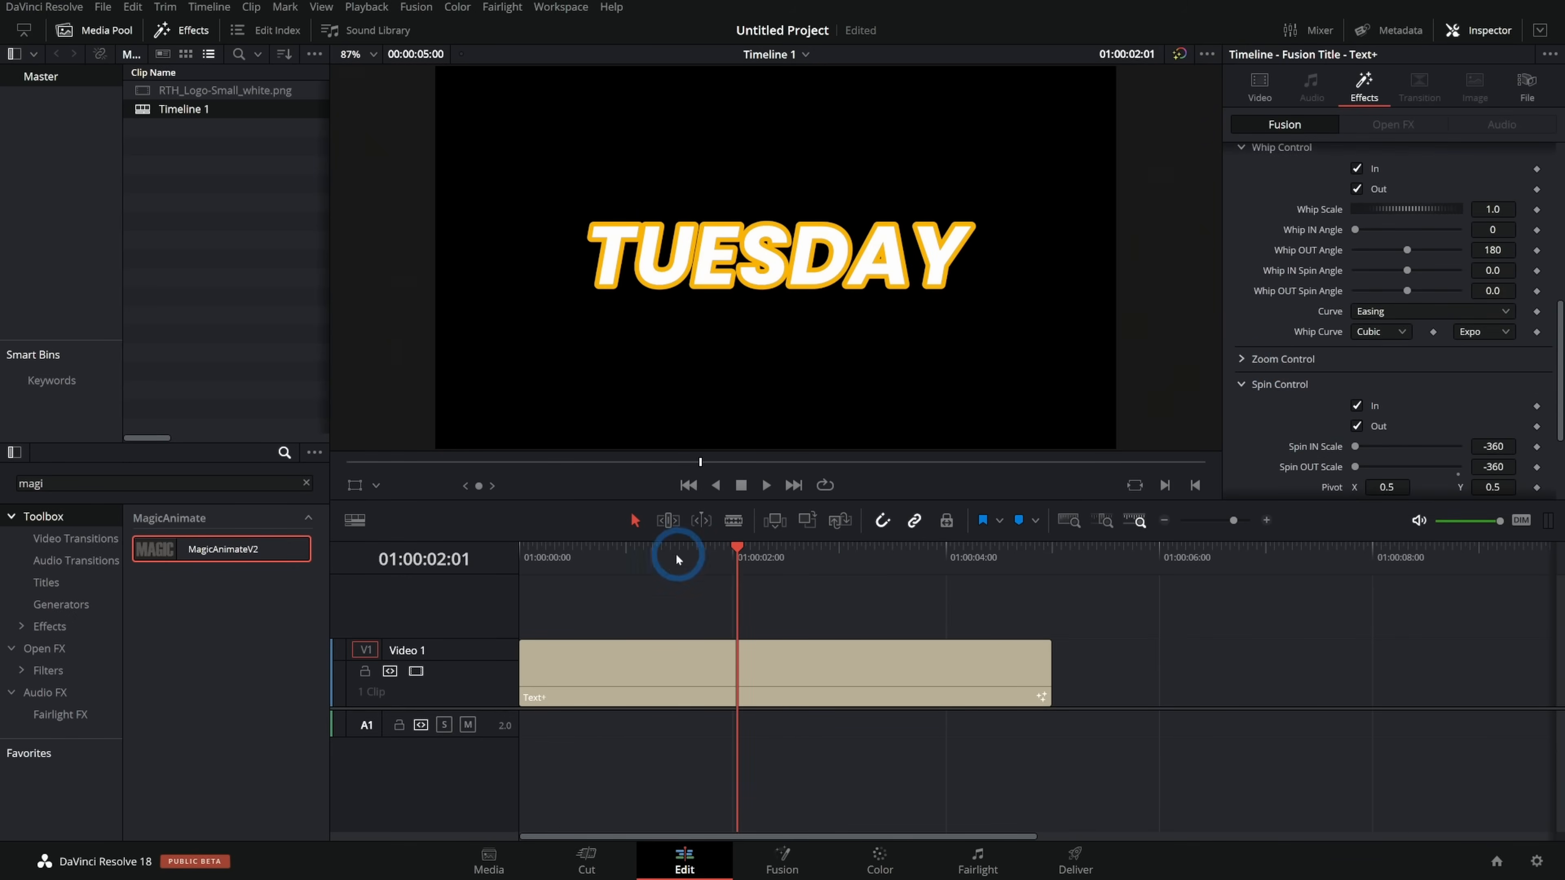
left_click(764, 486)
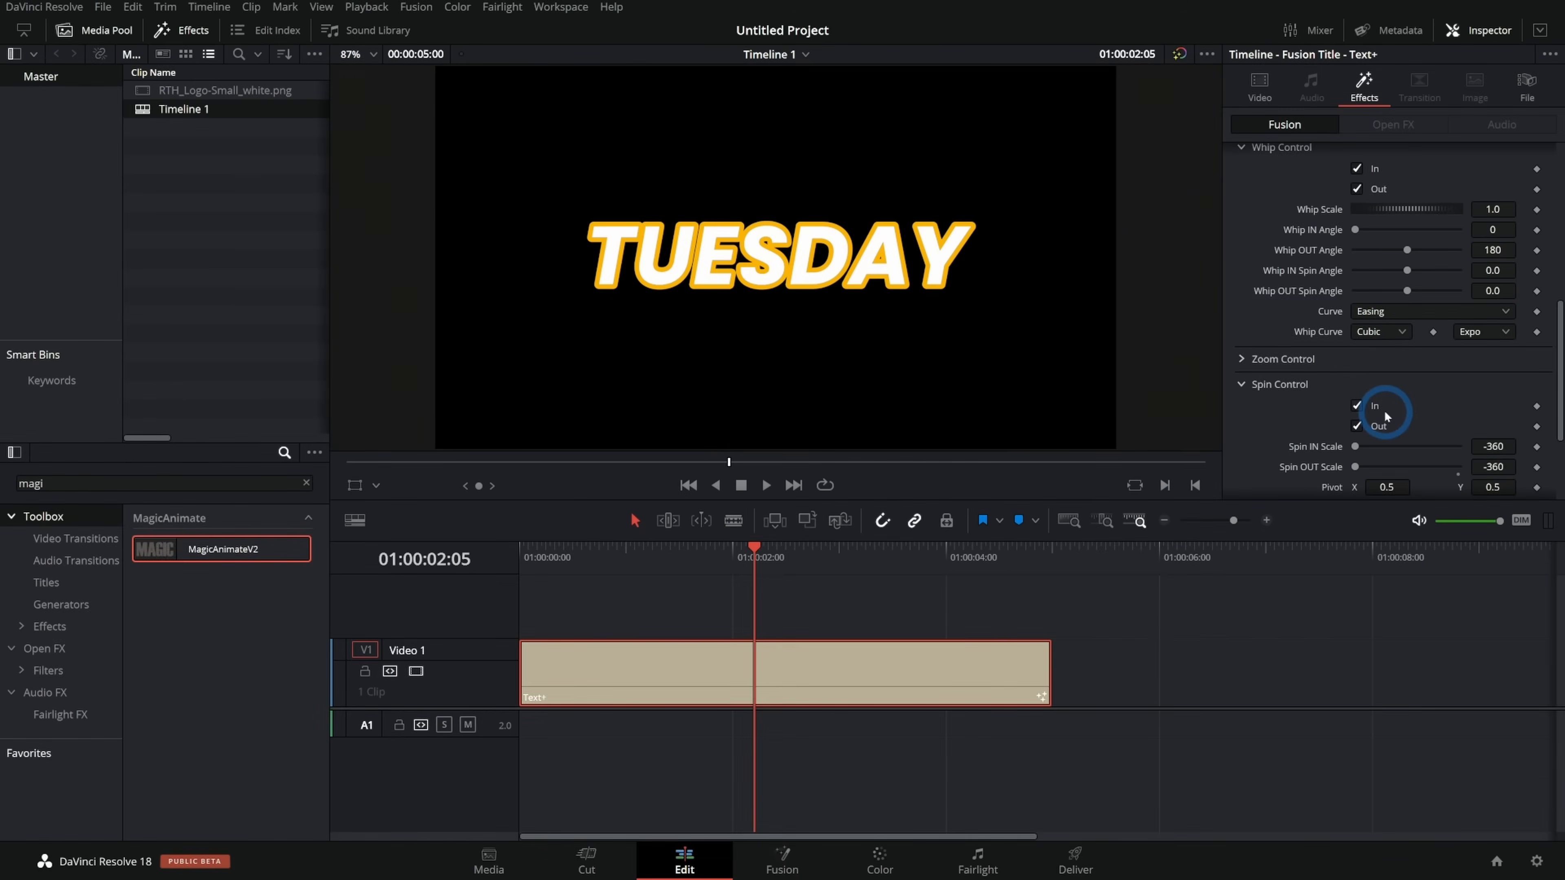
left_click(1245, 383)
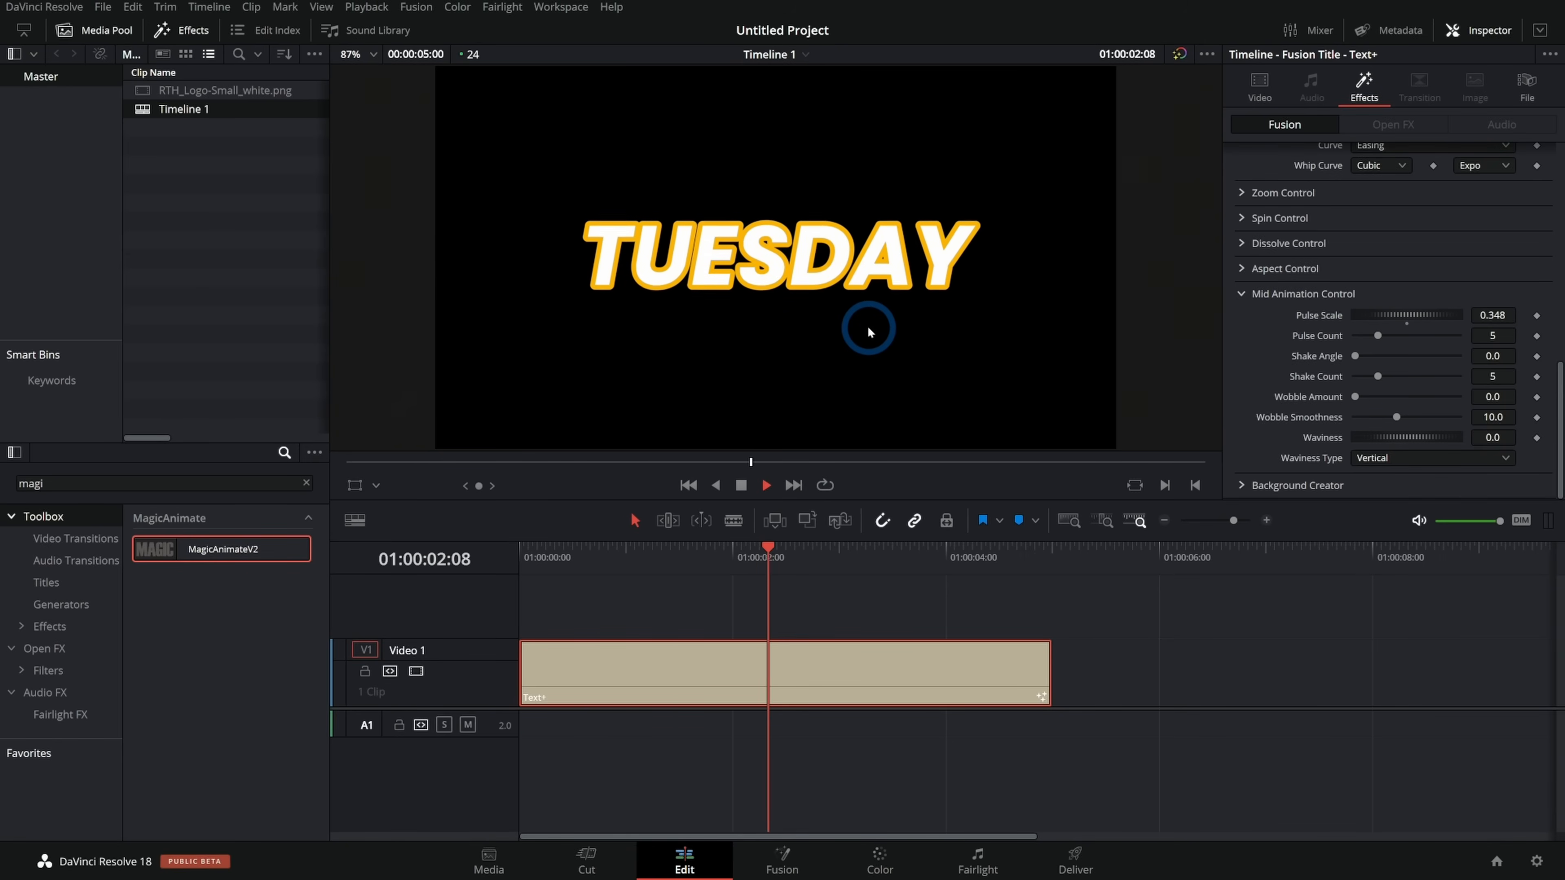
Give the title a mid-animation shake angle of 3.5 alongside pulse scale 0.348, then preview it
left_click_drag(1377, 357, 1359, 356)
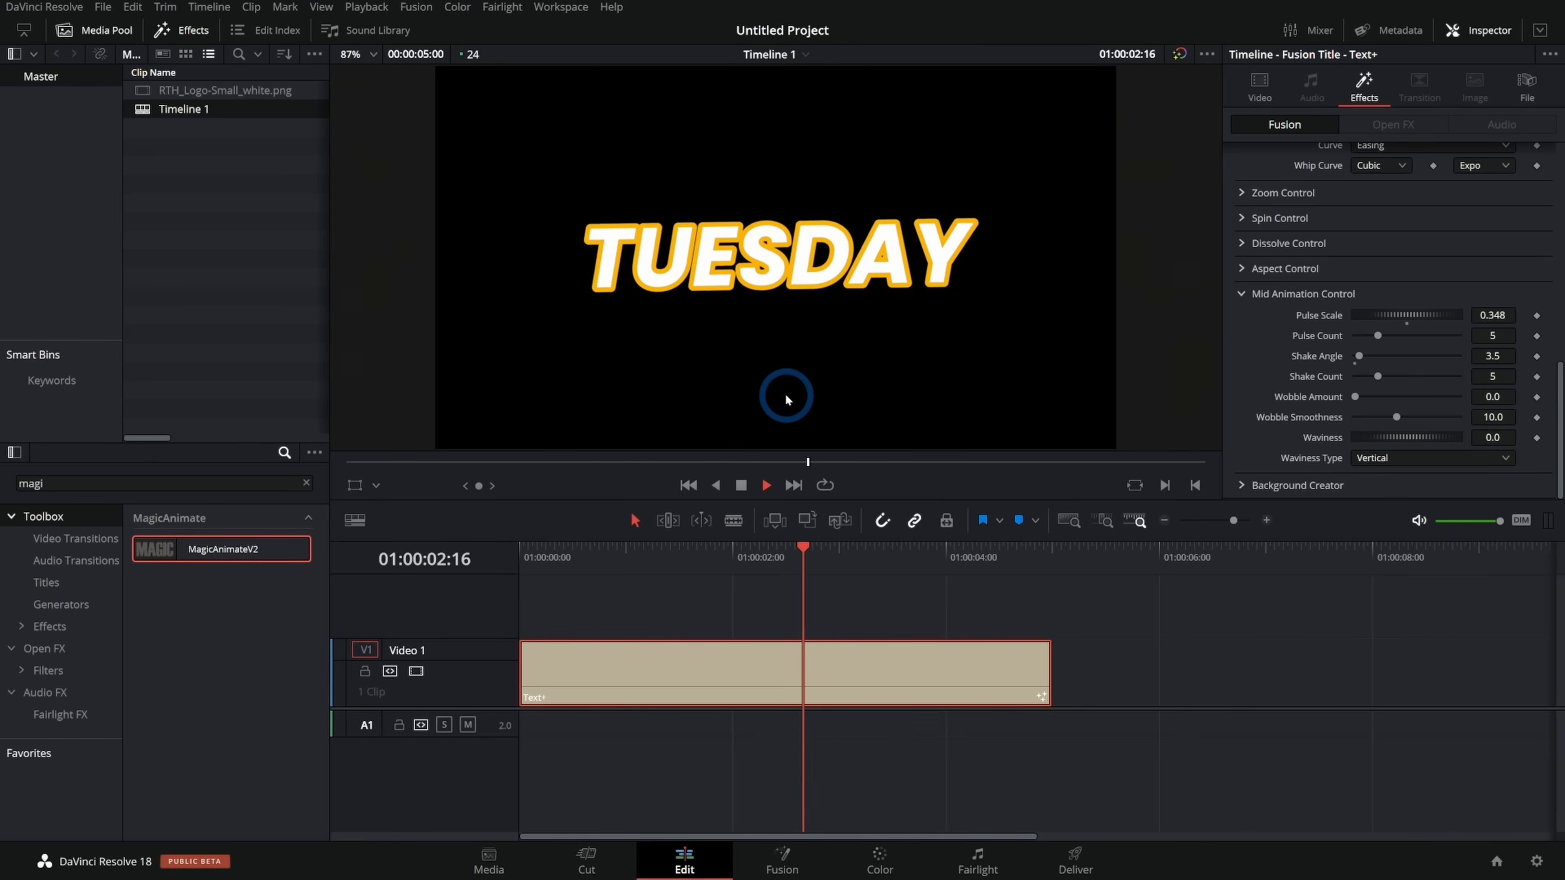
left_click_drag(804, 547, 644, 546)
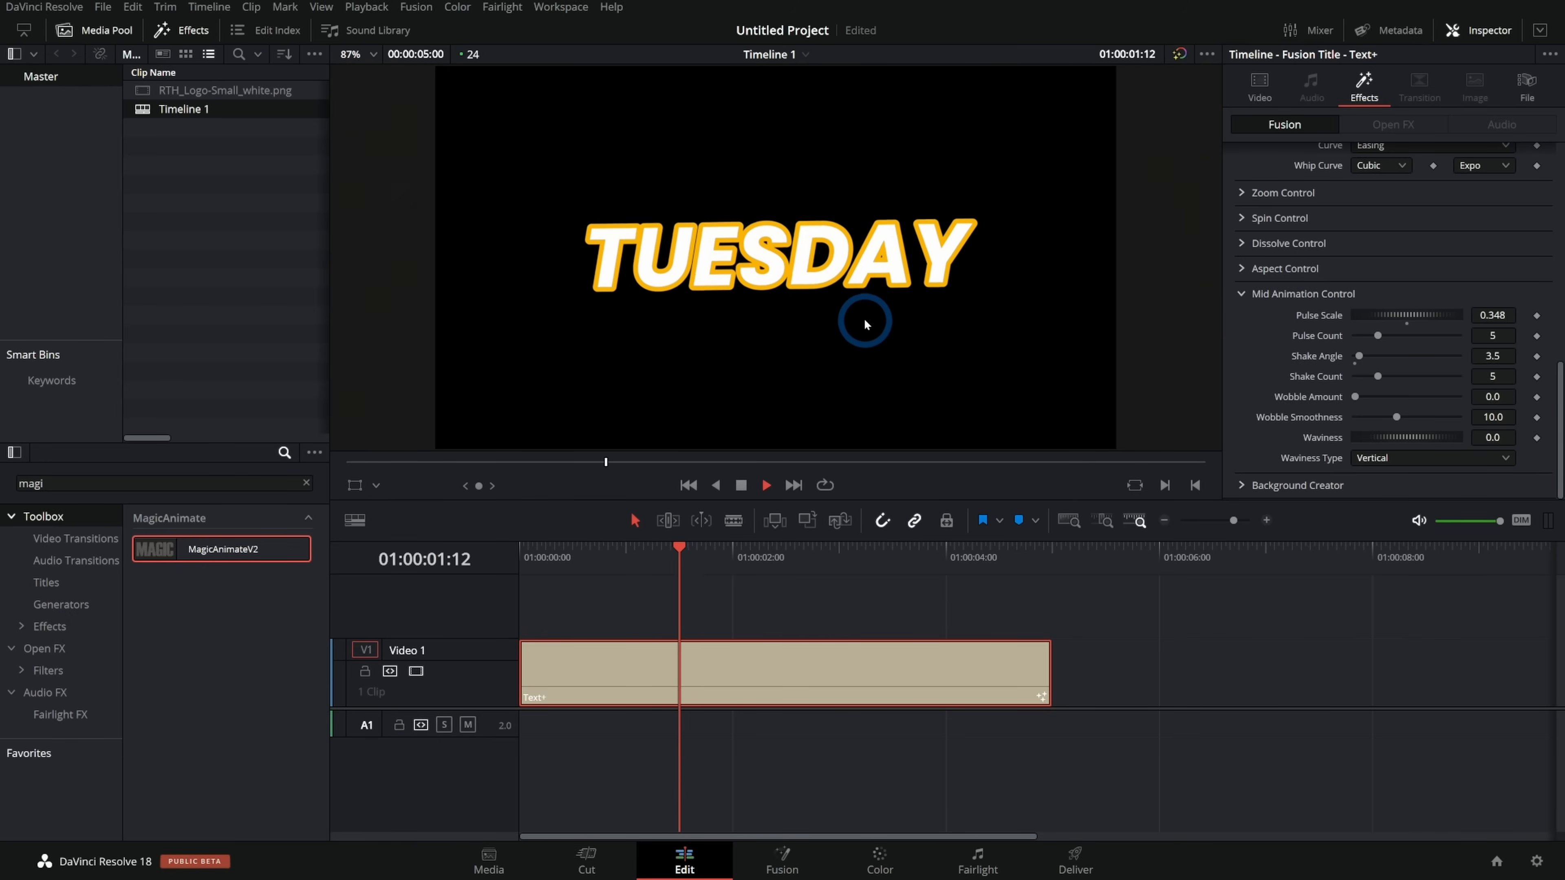
left_click(958, 557)
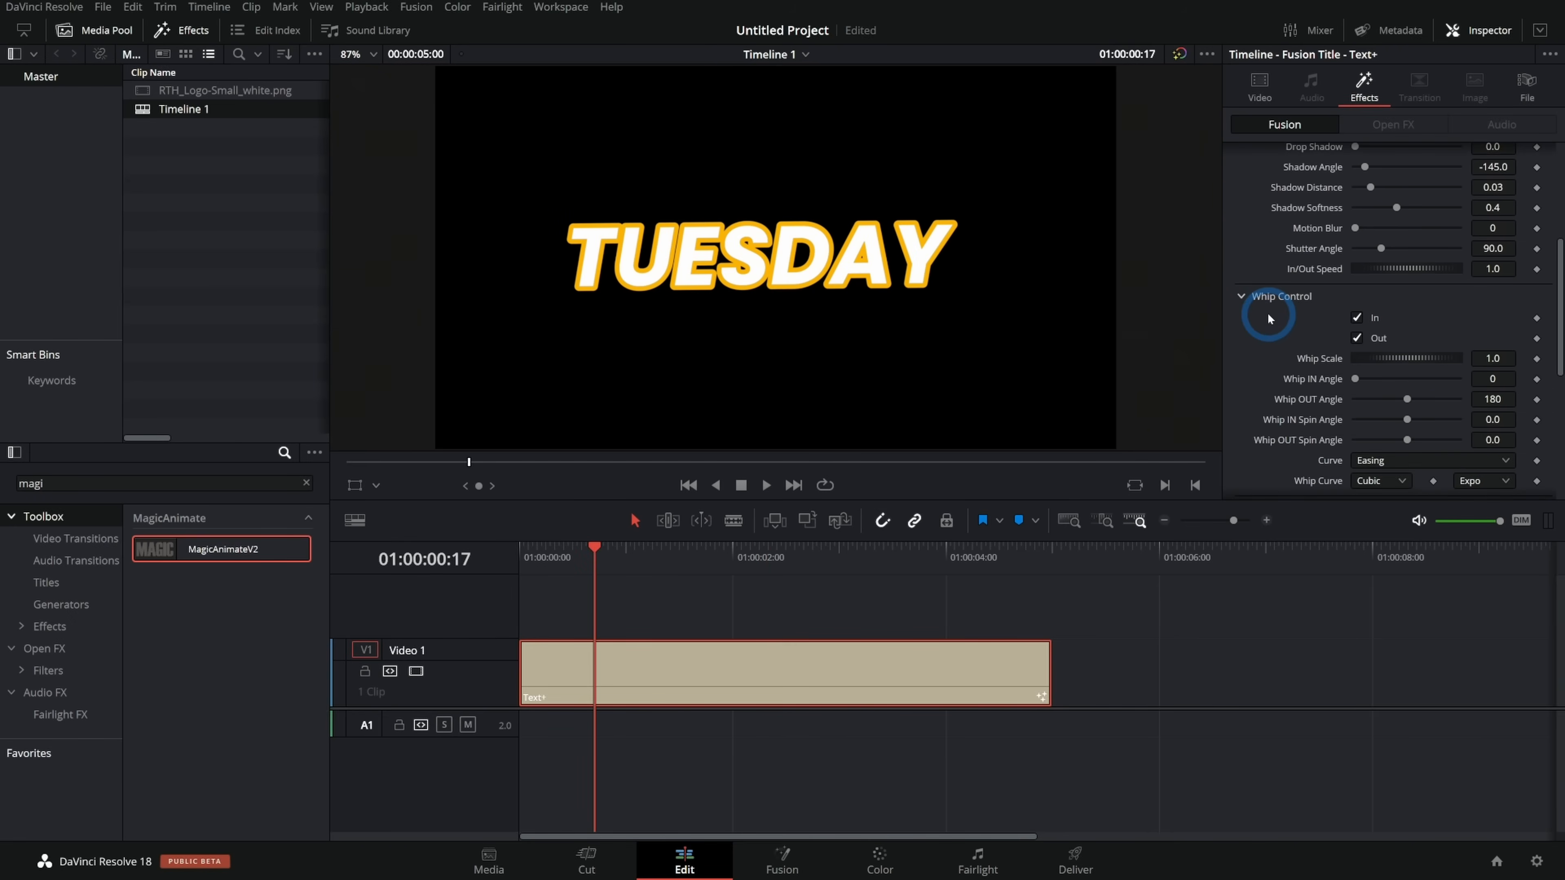
scroll("down", 3)
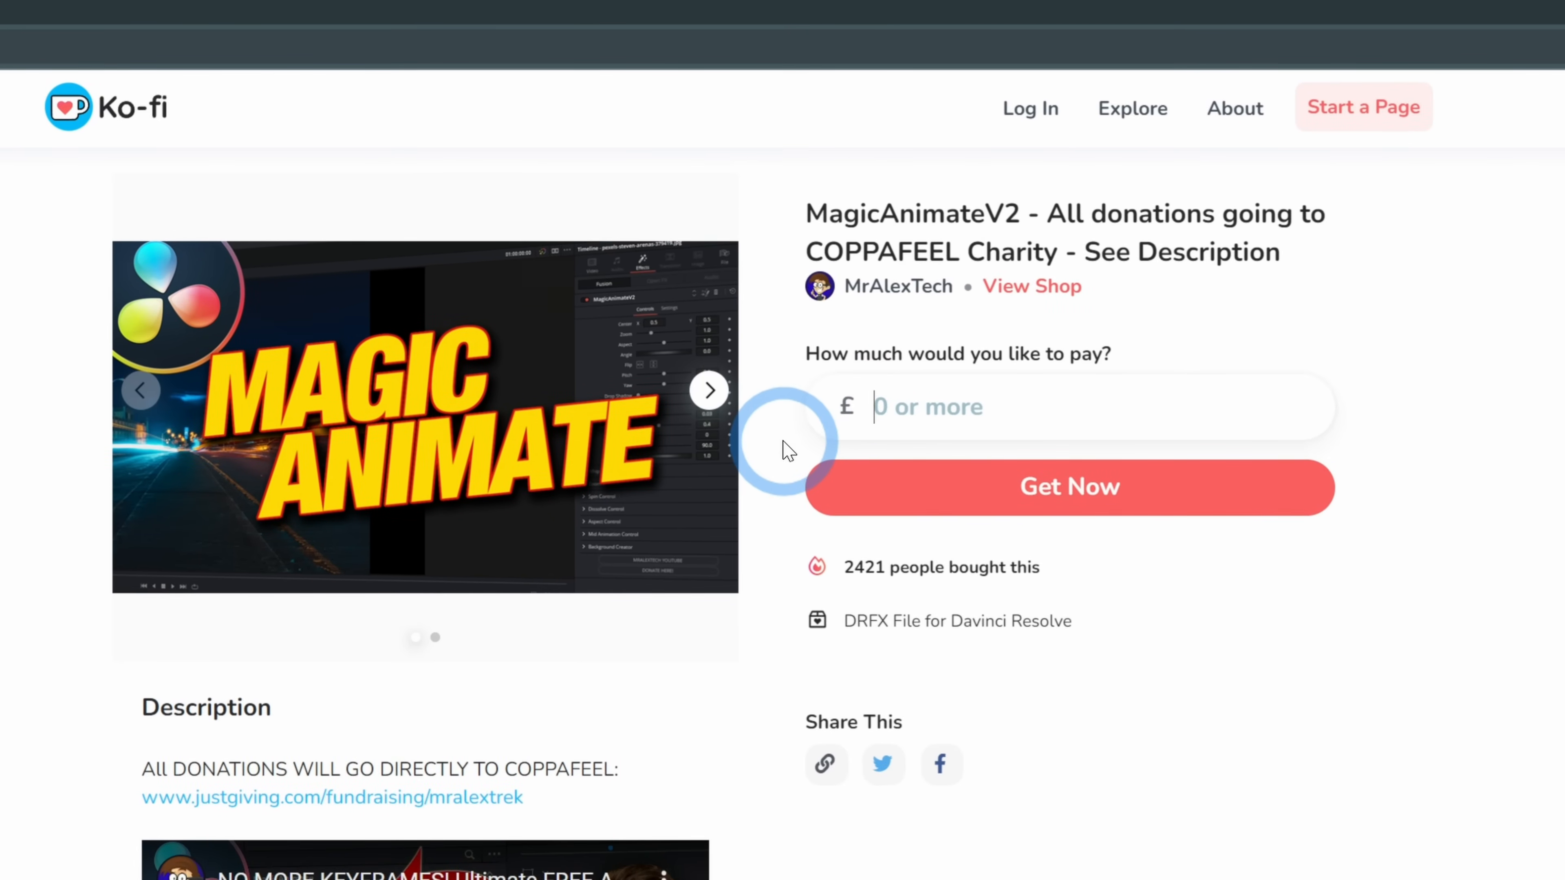
Enter £50 in the pay-what-you-want field on the MagicAnimateV2 Ko-fi page
type("50")
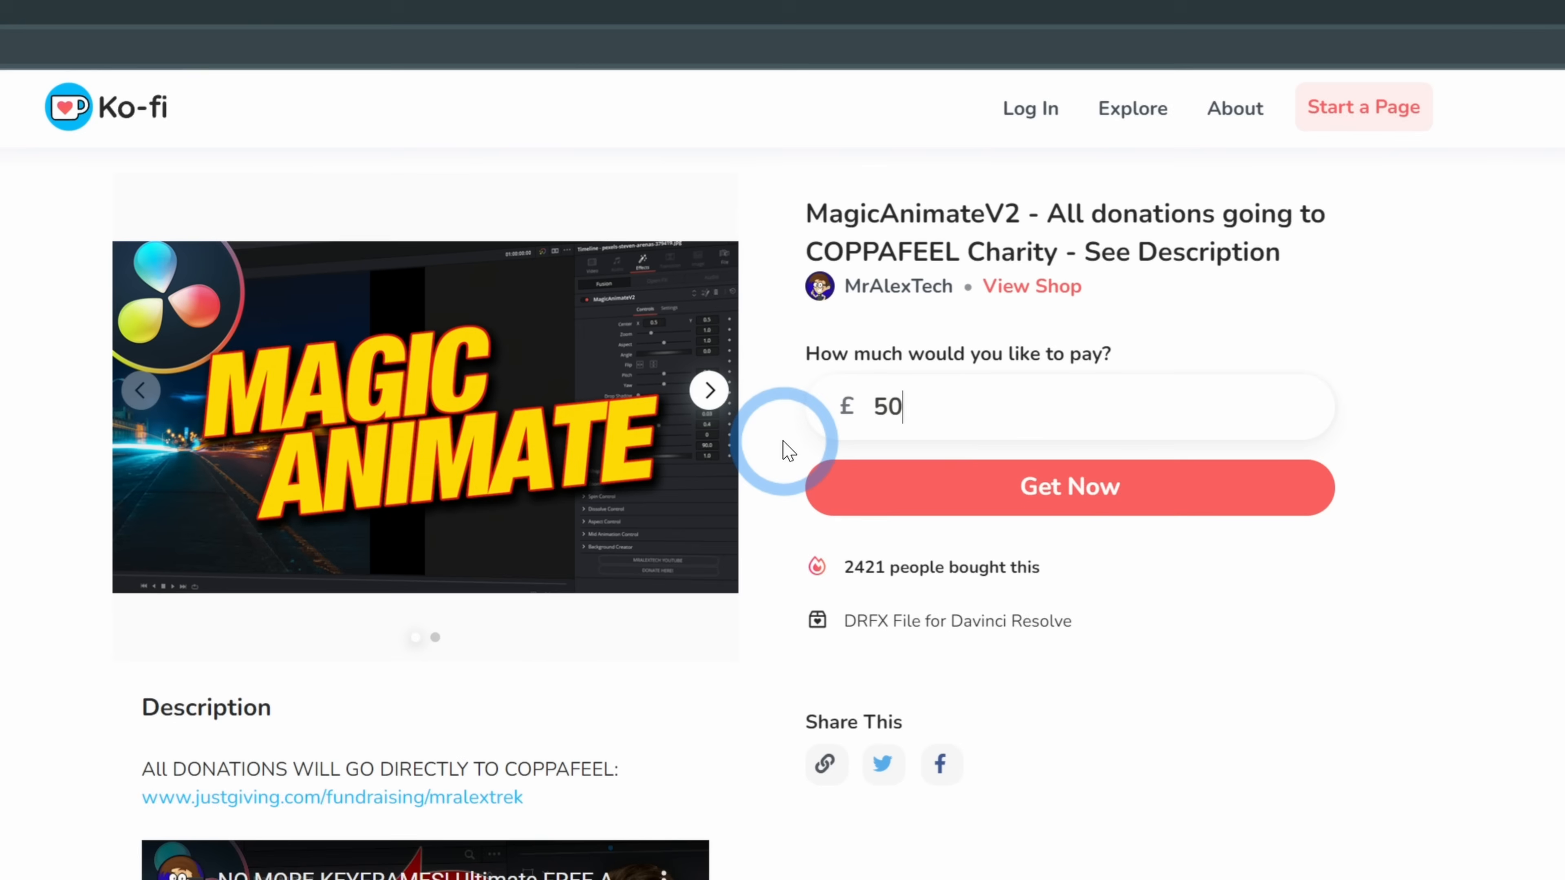